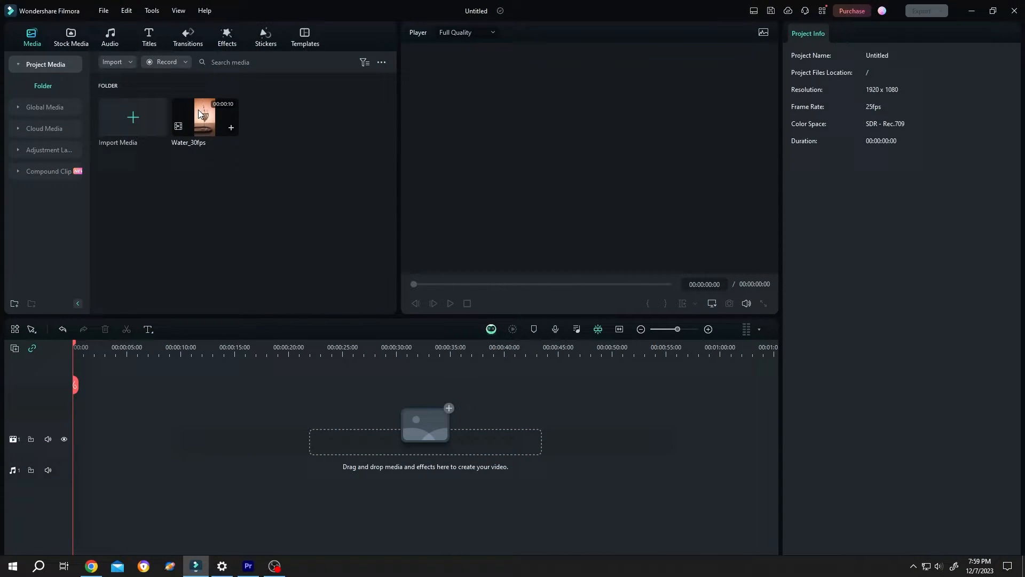
Place Water_30fps on the timeline and match the project to its 2160 x 3840, 30fps settings
left_click_drag(204, 116, 131, 437)
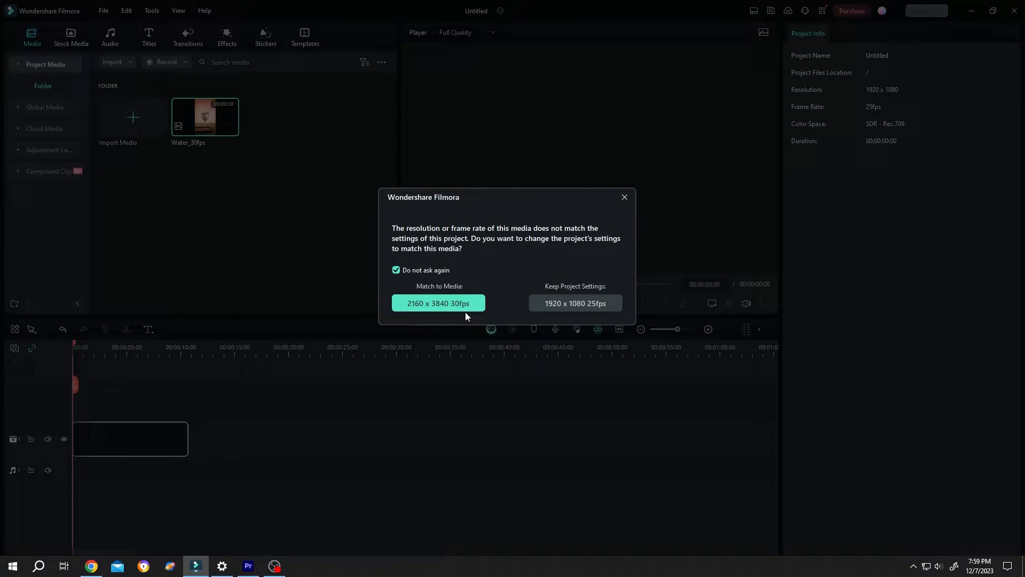
left_click(574, 303)
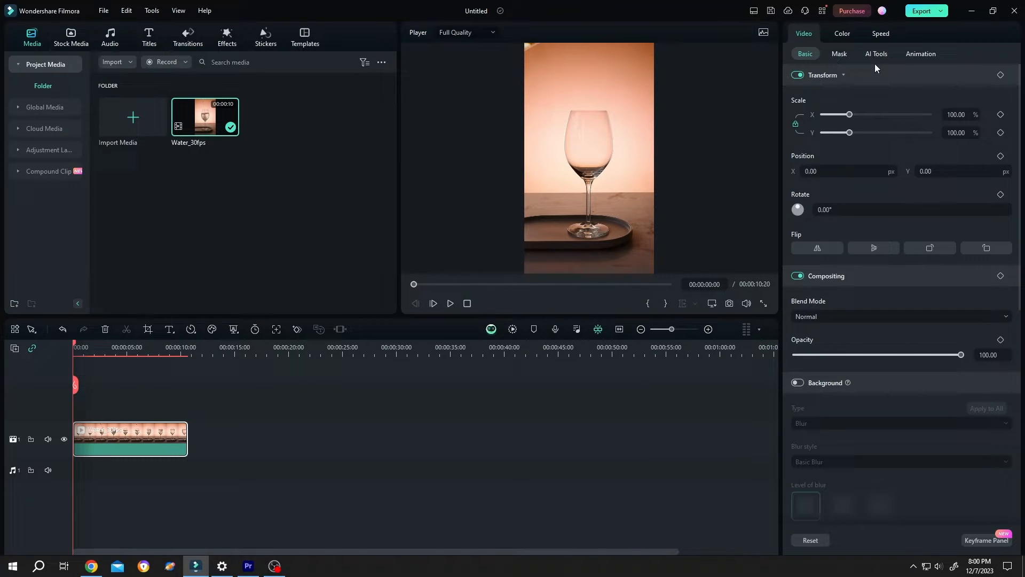
Show the clip's Speed settings, preview the Speed Ramping presets, then return to Uniform Speed at 1.00
left_click(880, 33)
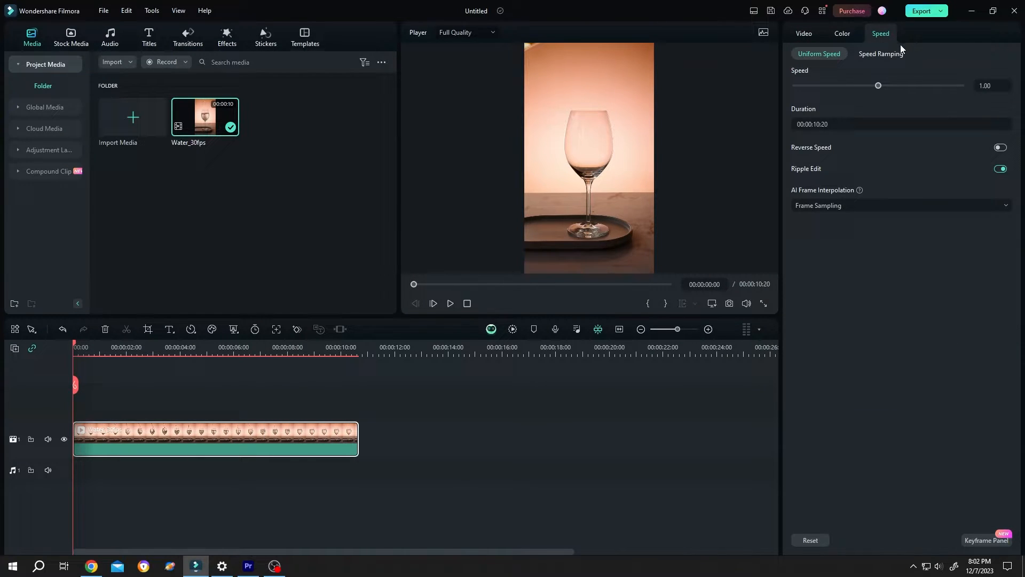
left_click(881, 54)
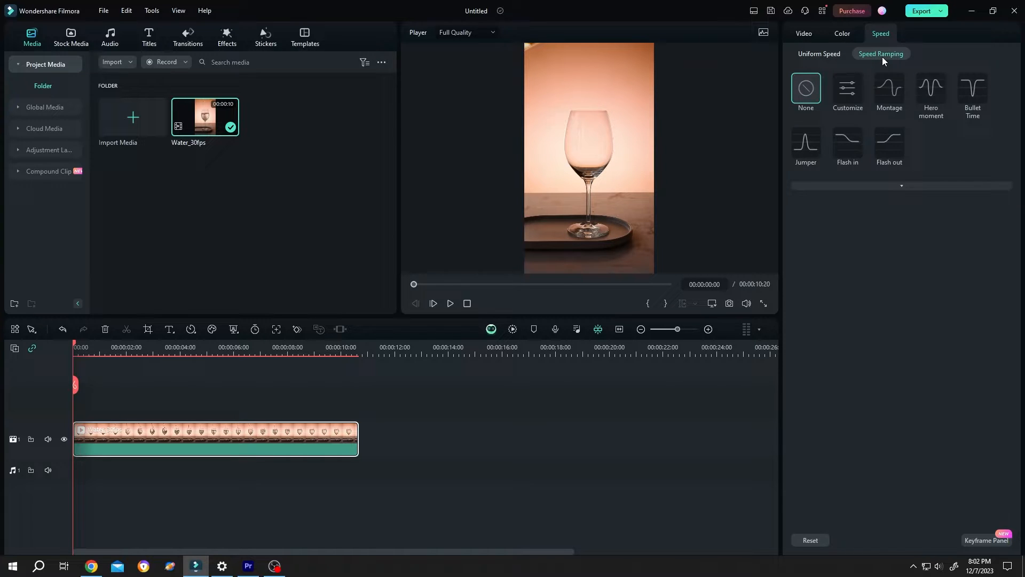
mouse_move(930, 128)
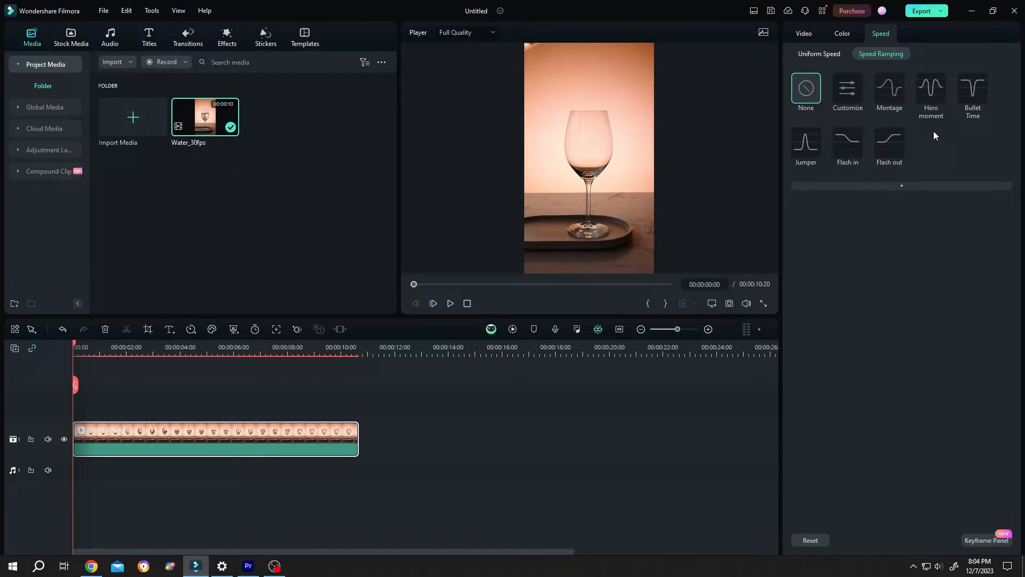
left_click(818, 53)
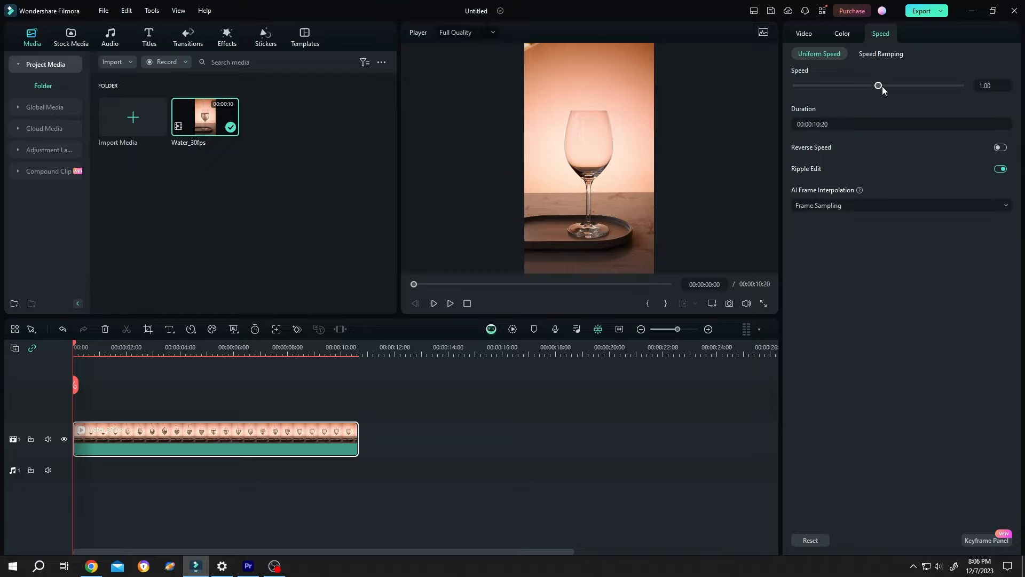
Slow the clip's uniform speed from 1.00 through 0.50 to about 0.32x, stretching it to roughly 33 seconds
left_click_drag(878, 85, 877, 84)
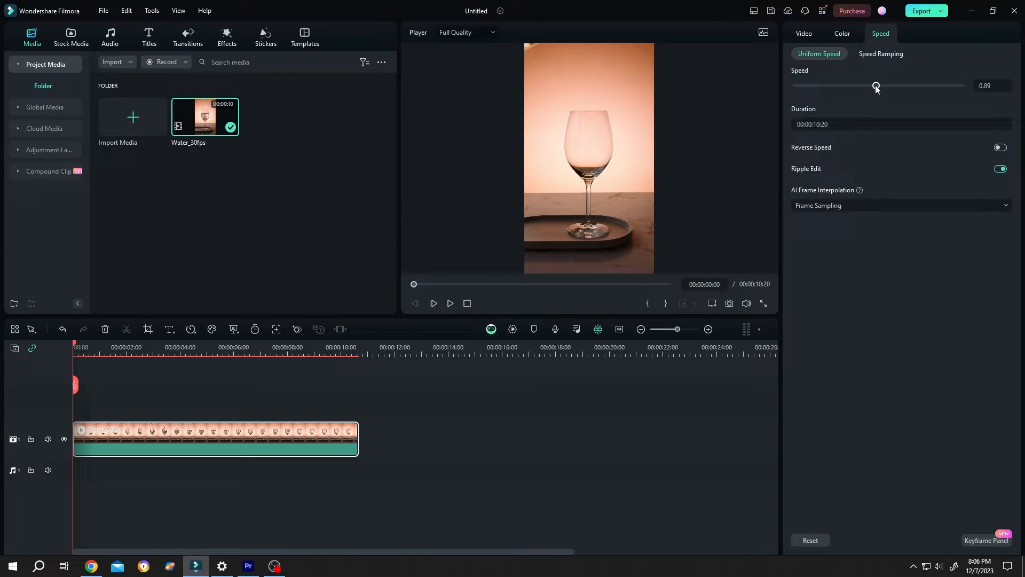
left_click_drag(876, 85, 867, 85)
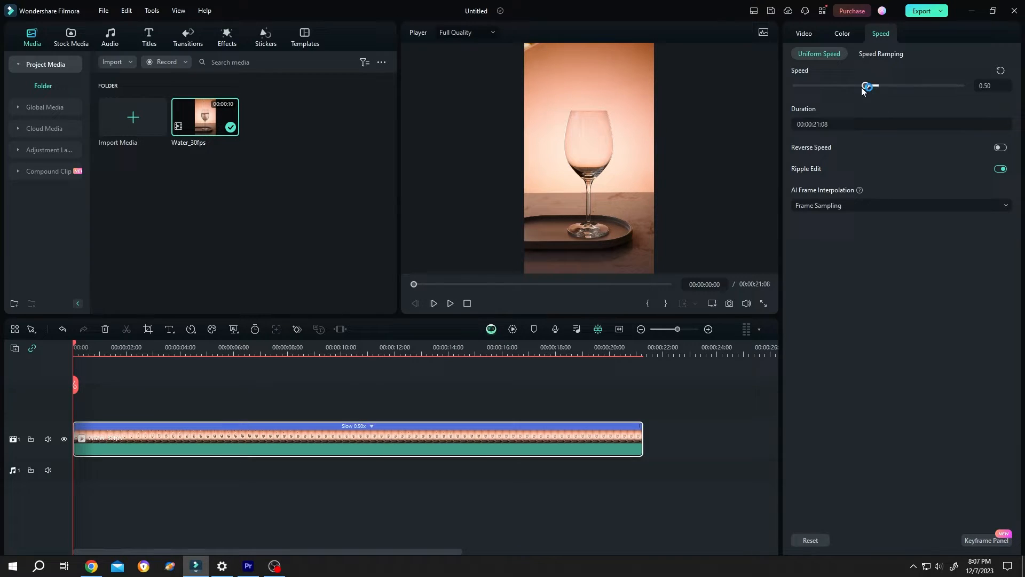
mouse_move(830, 139)
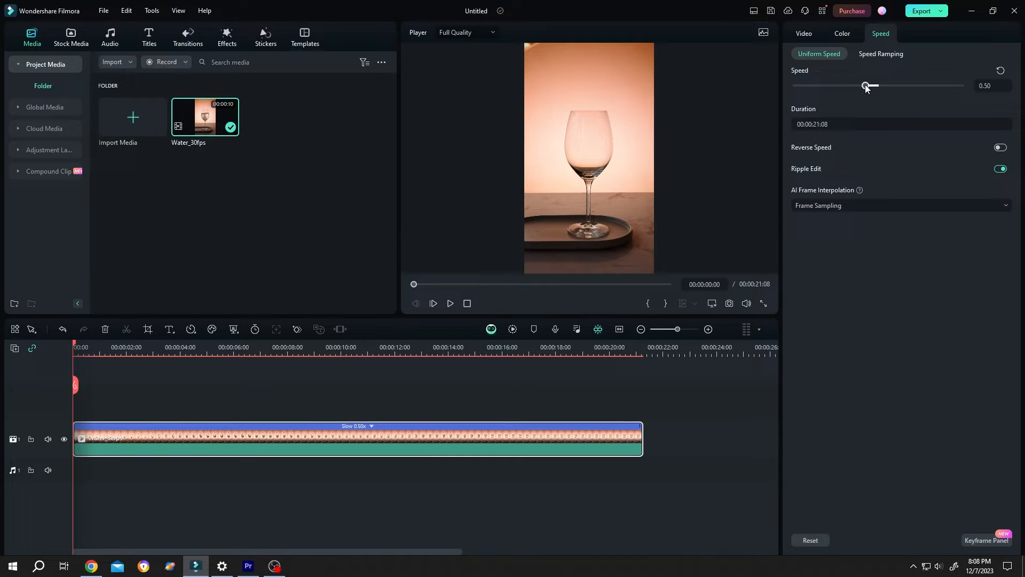
left_click_drag(866, 86, 858, 85)
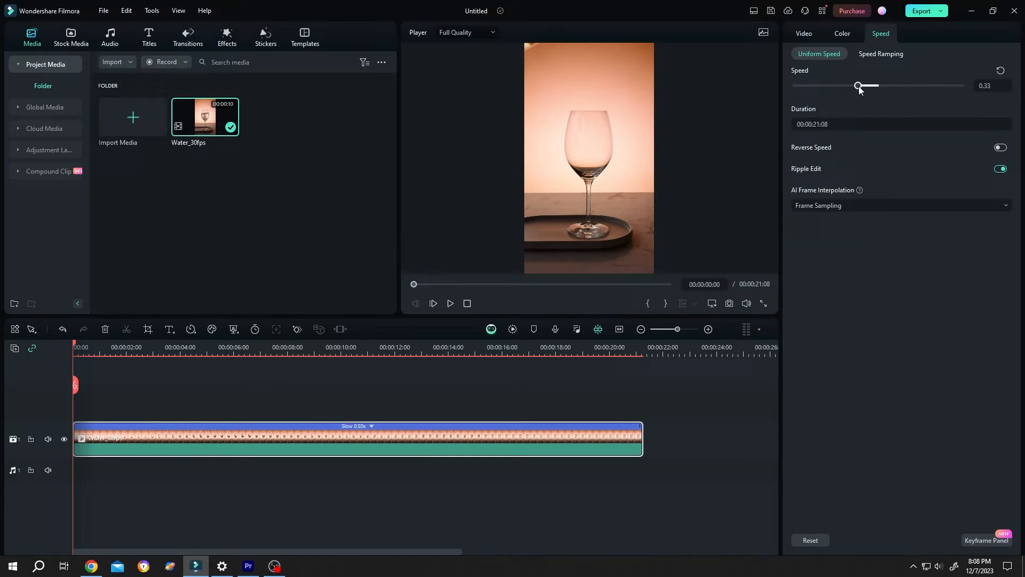
left_click_drag(859, 85, 858, 86)
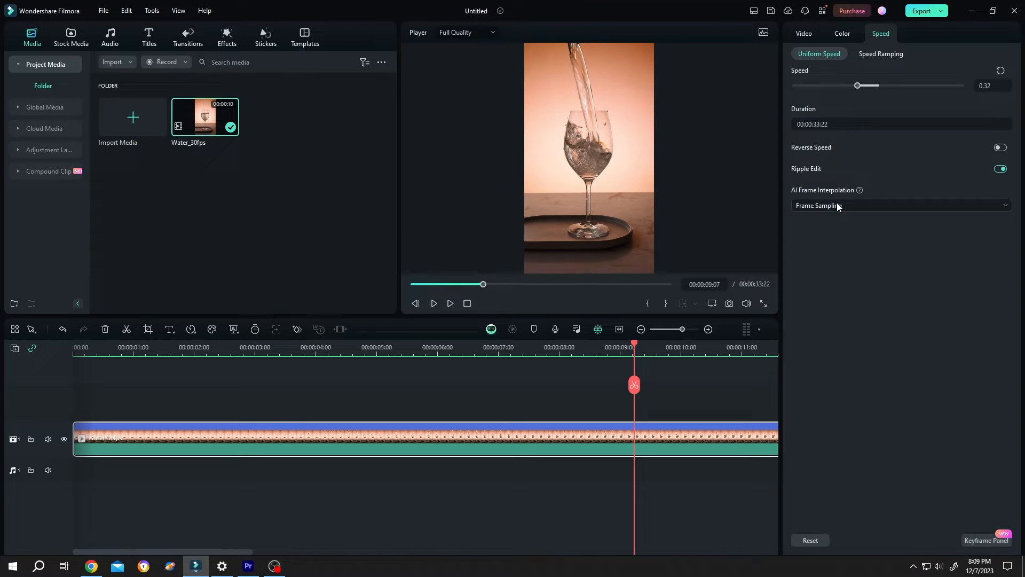
Set AI Frame Interpolation to Optical Flow for the slowed clip
left_click(899, 204)
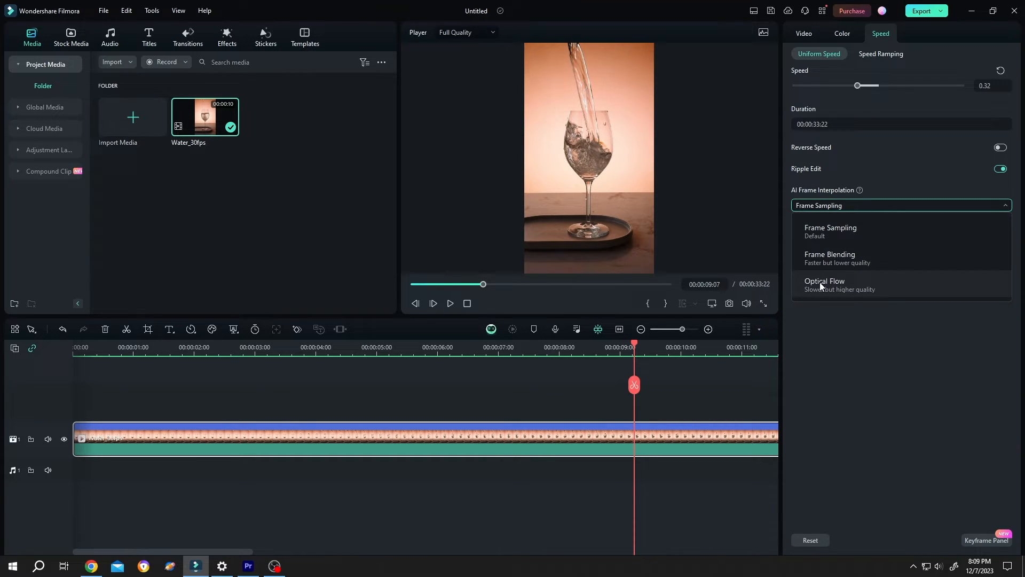
left_click(824, 285)
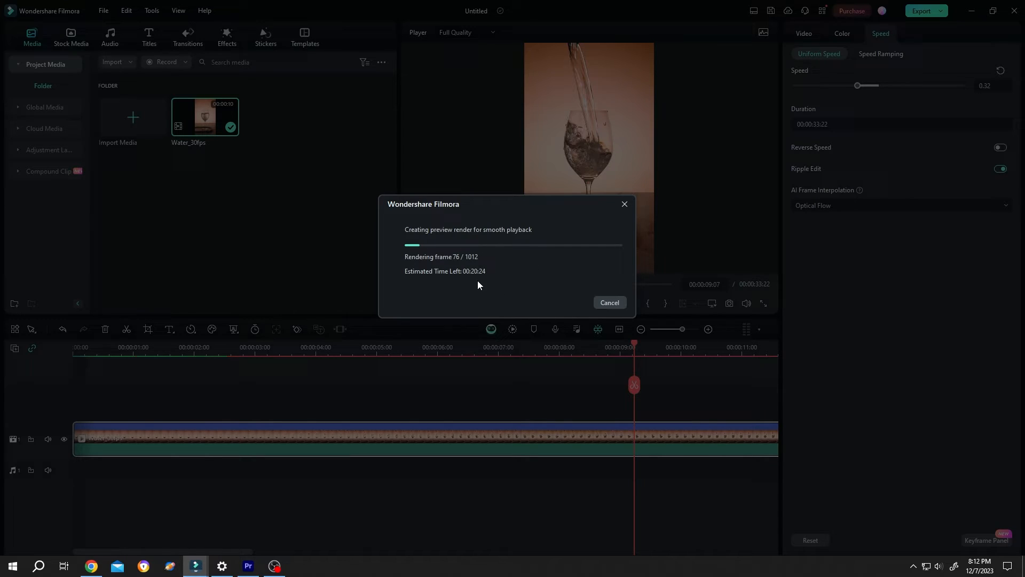
mouse_move(834, 213)
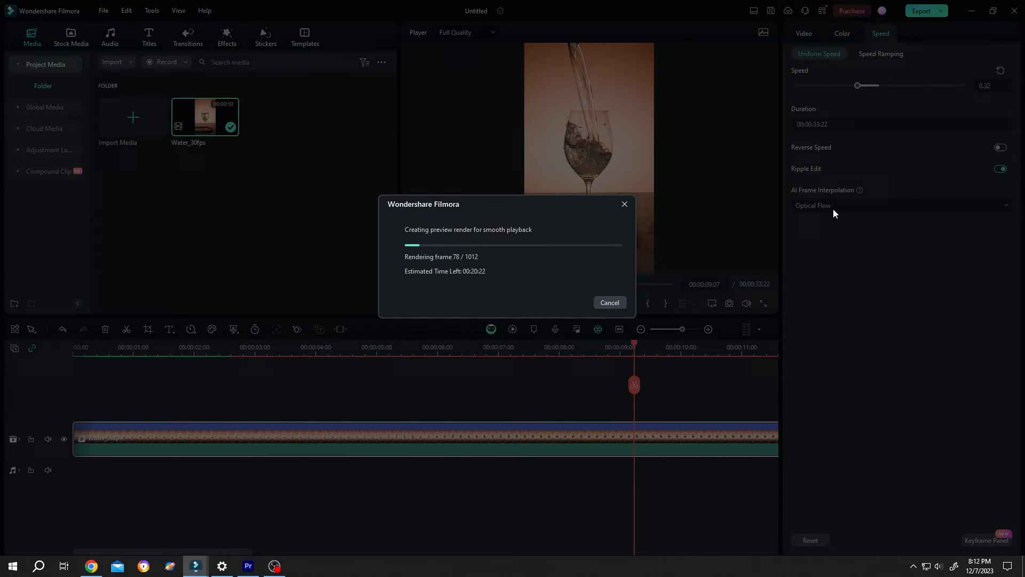